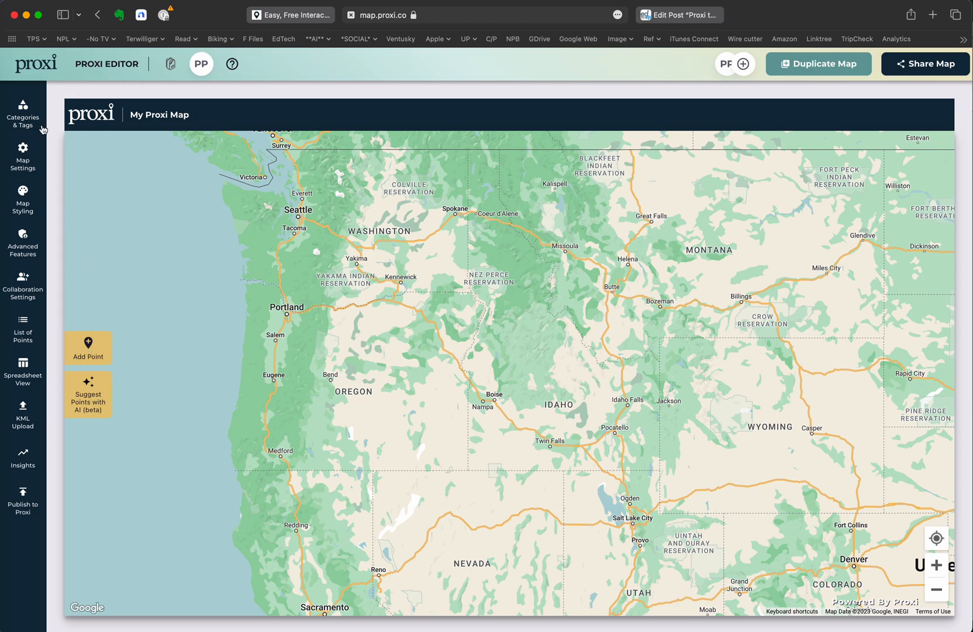
Show the map's category and tag settings, listing the My Places and Parks categories
{"action": "left_click", "coordinate": [22, 112]}
{"action": "type", "text": "Physical Features"}
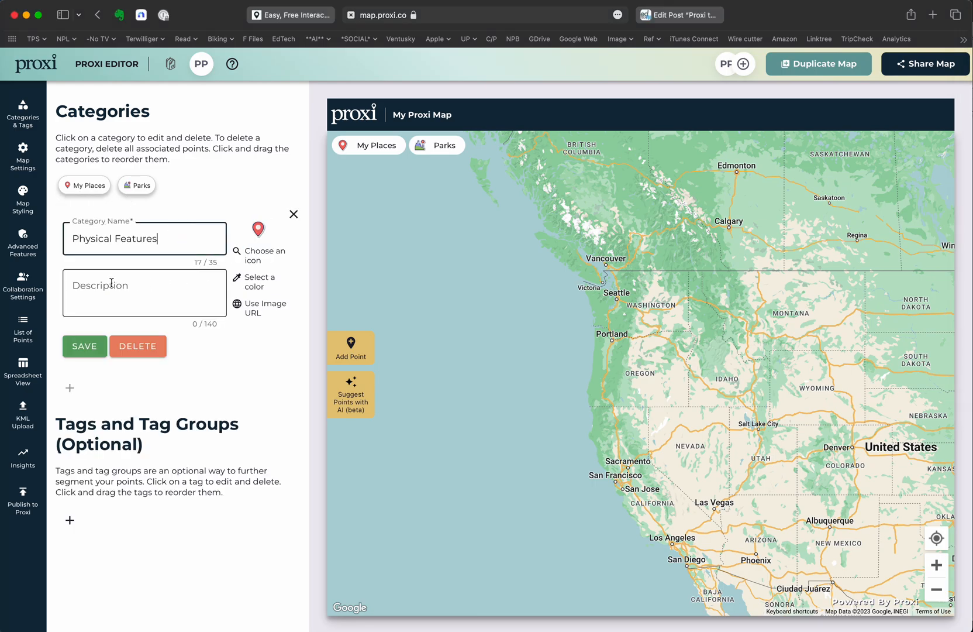
Begin a description for the new Physical Features category
{"action": "left_click", "coordinate": [925, 64]}
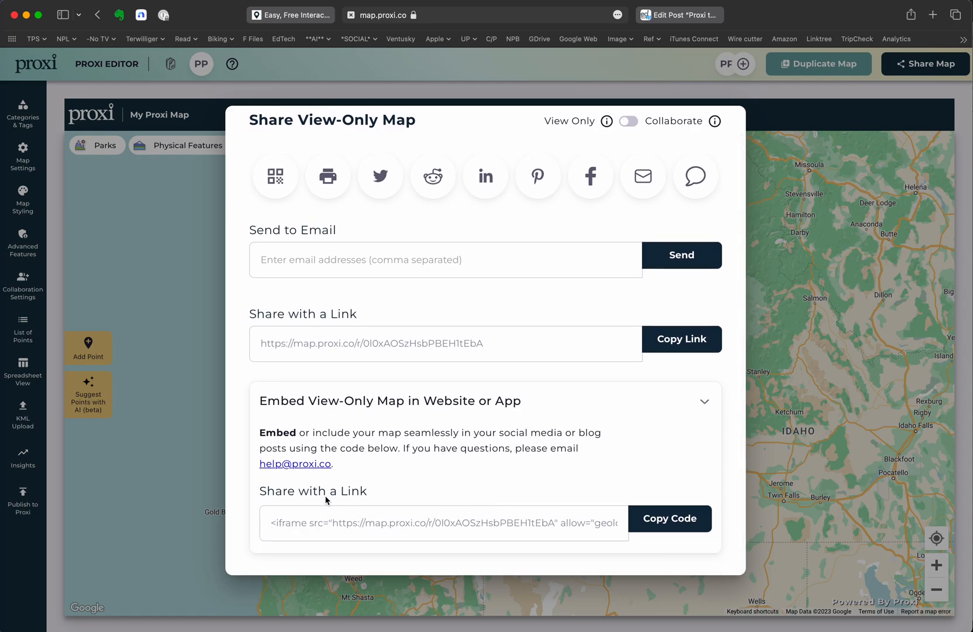